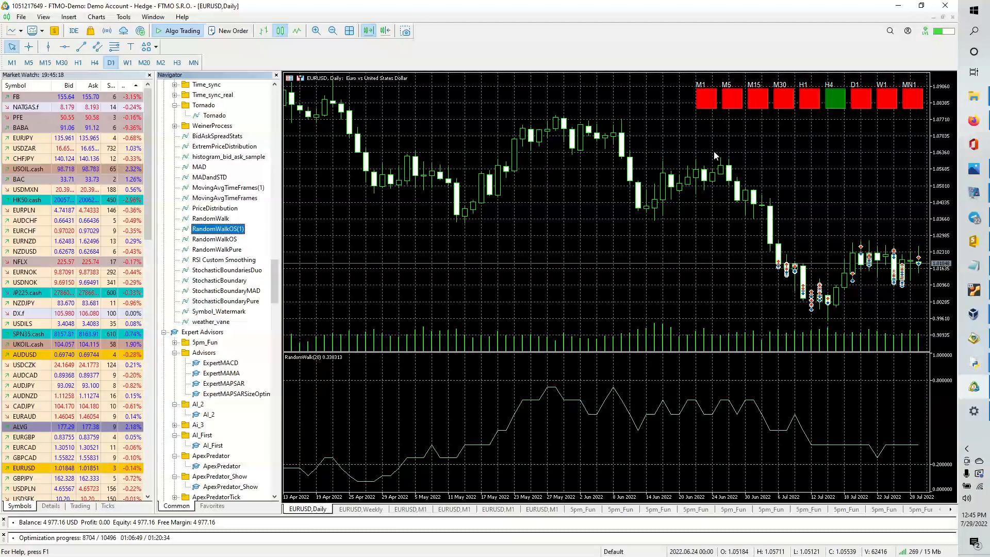
mouse_move(943, 178)
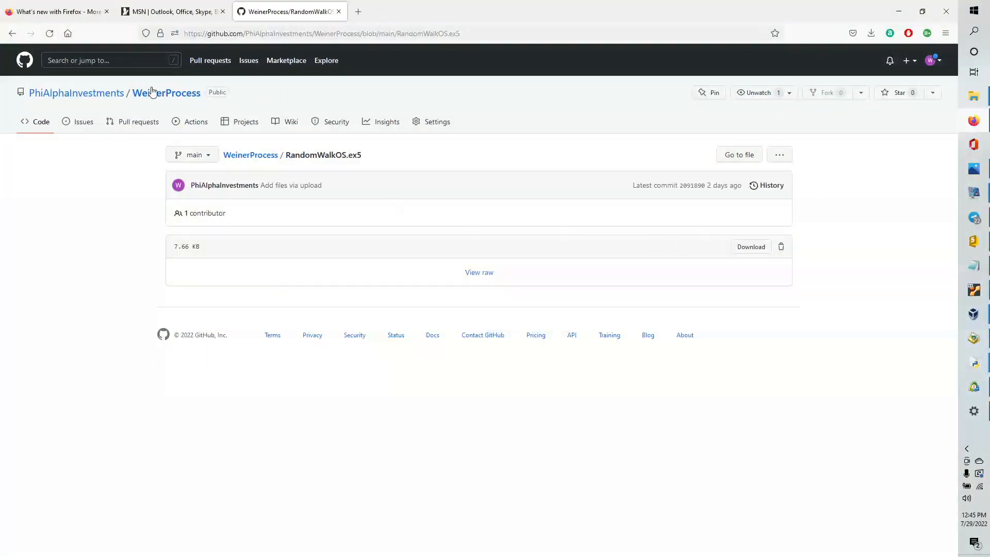
Navigate from the WeinerProcess repository to the owner's profile and into MovingAverageTimeframeIndicator.
click(11, 33)
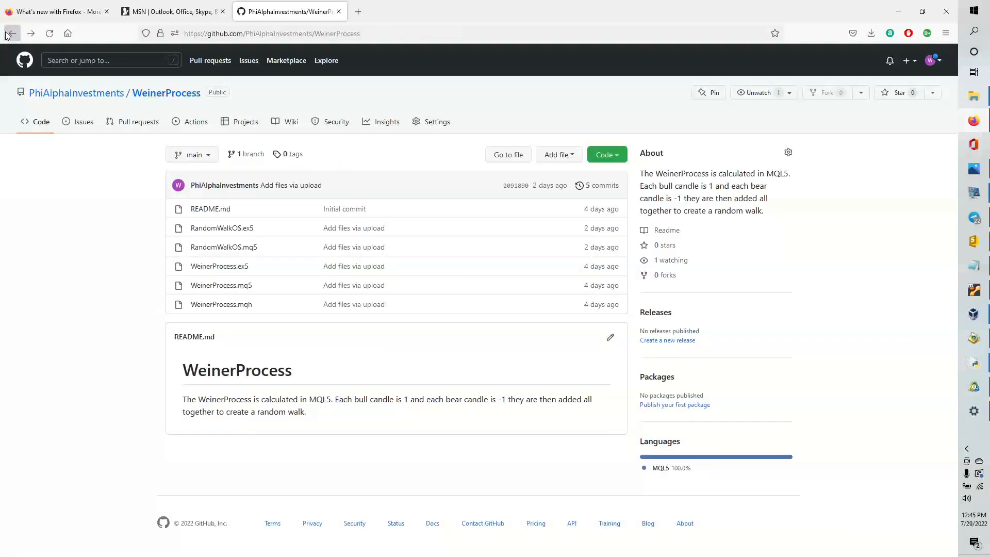
click(11, 33)
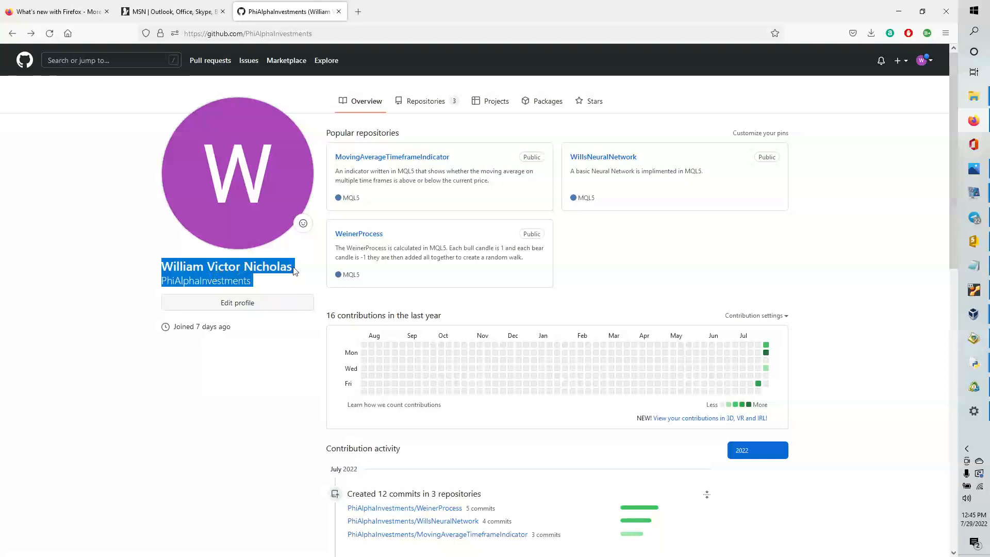
mouse_move(419, 156)
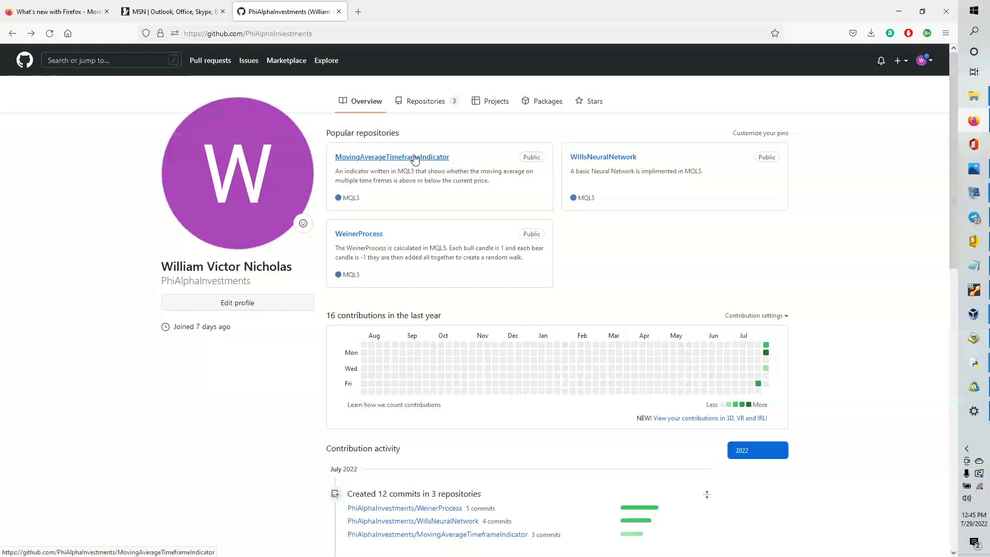
click(391, 157)
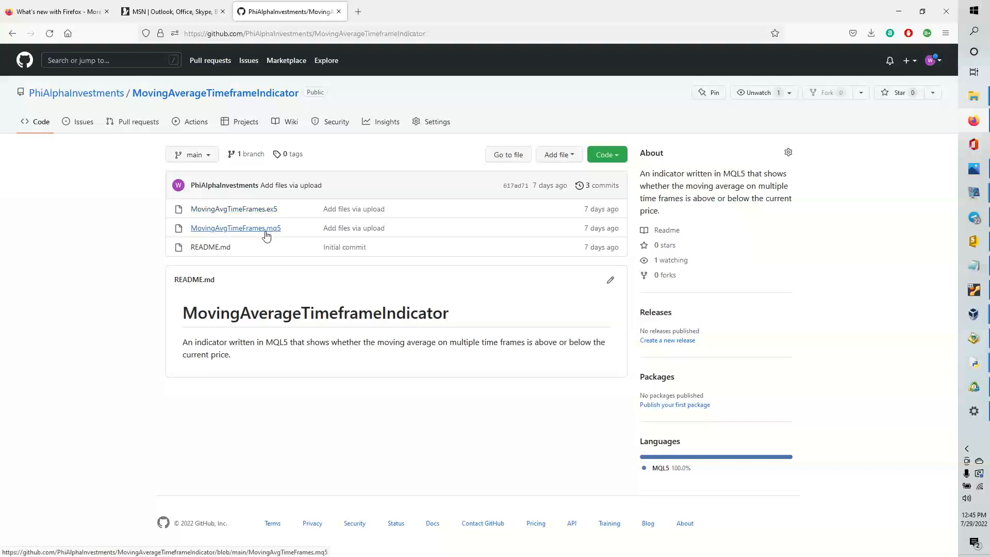
Download MovingAvgTimeFrames.ex5 and launch it from the browser's downloads panel.
click(234, 209)
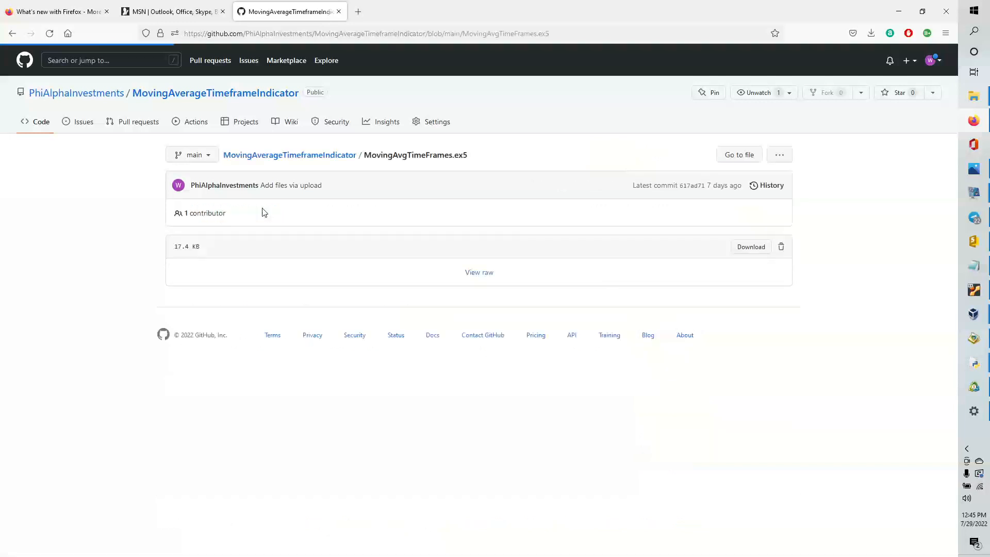
mouse_move(751, 246)
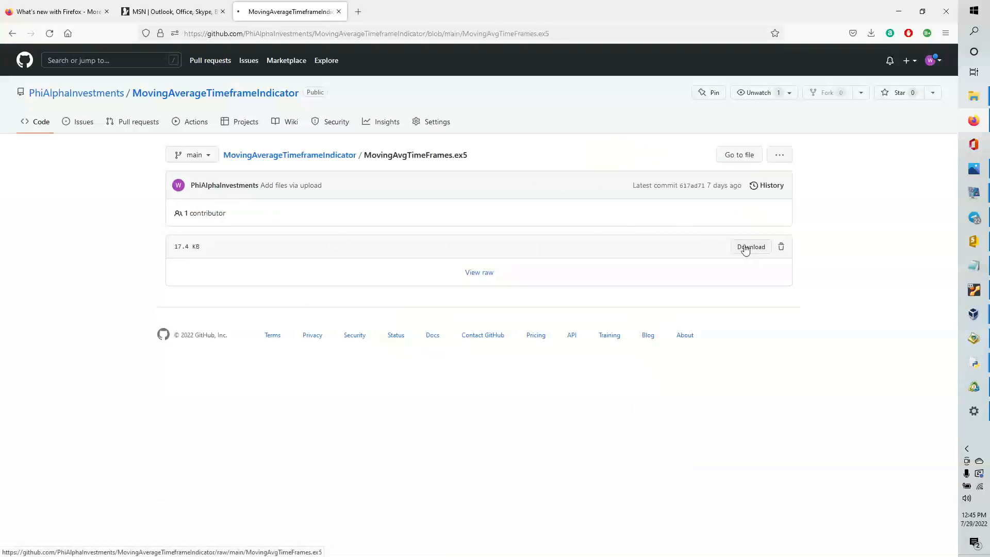
click(751, 246)
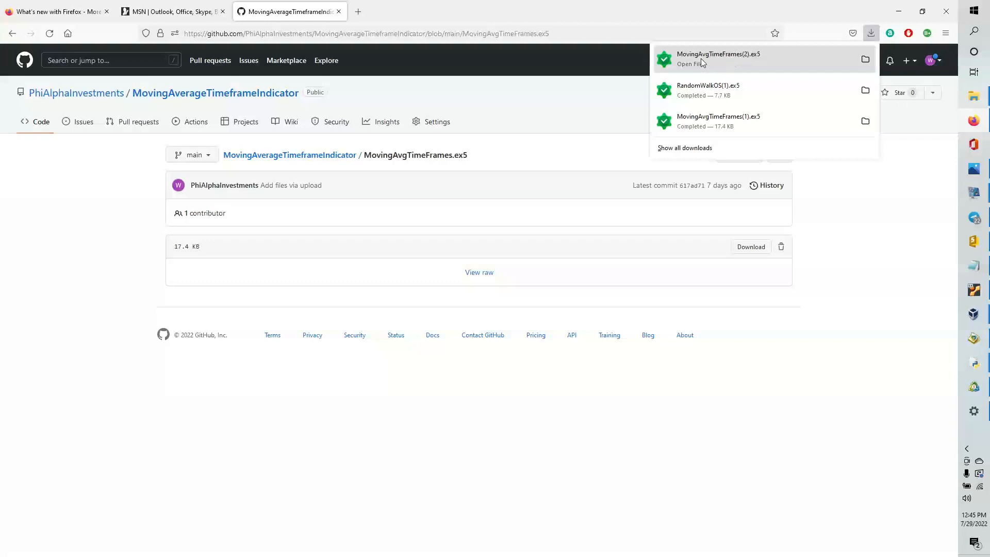
click(751, 62)
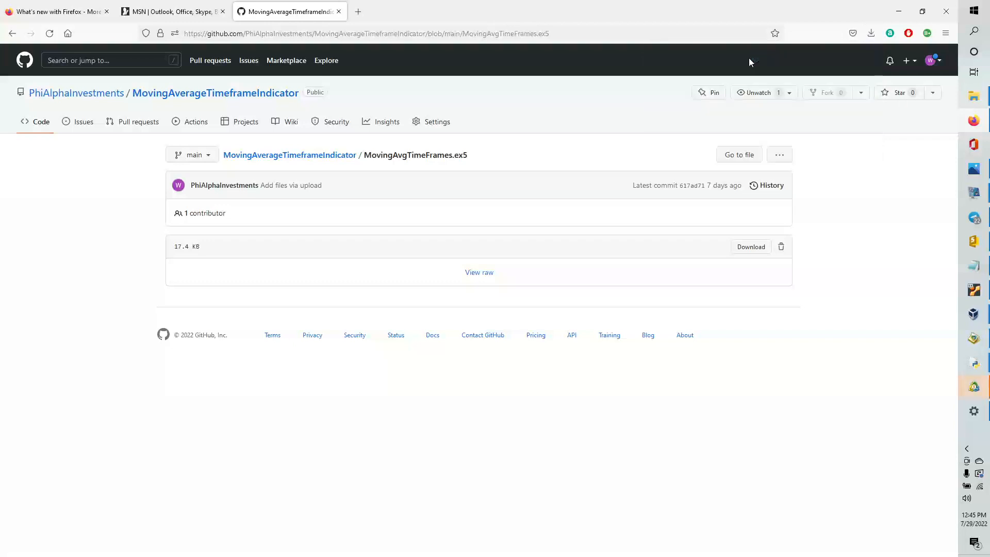
mouse_move(974, 388)
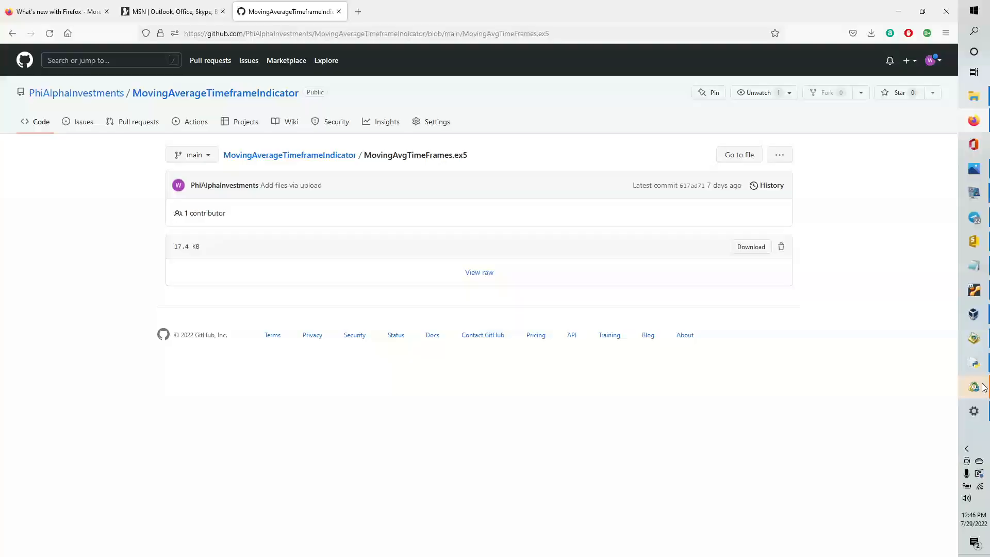
Delete the RandomWalkOS oscillator from the EURUSD chart via the Indicator List.
click(974, 387)
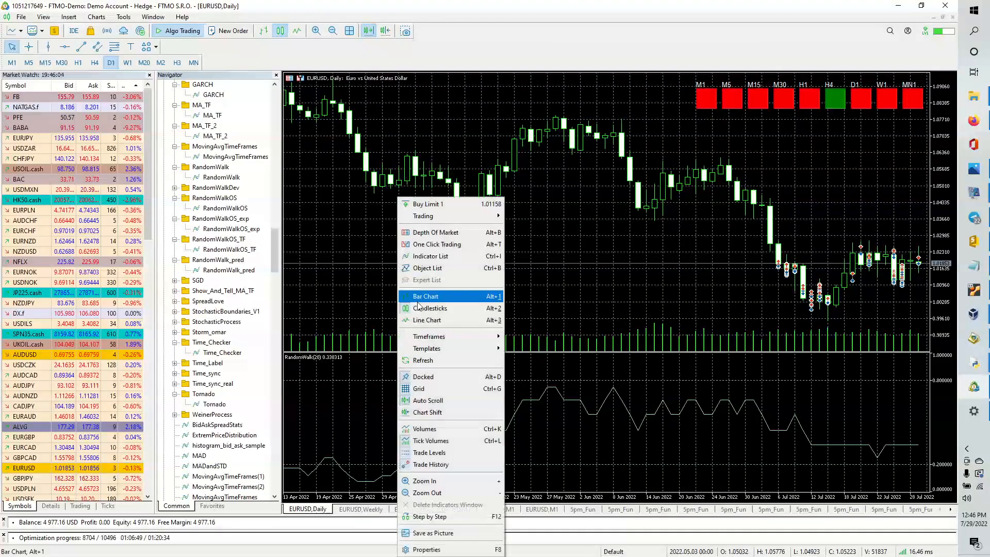
mouse_move(430, 255)
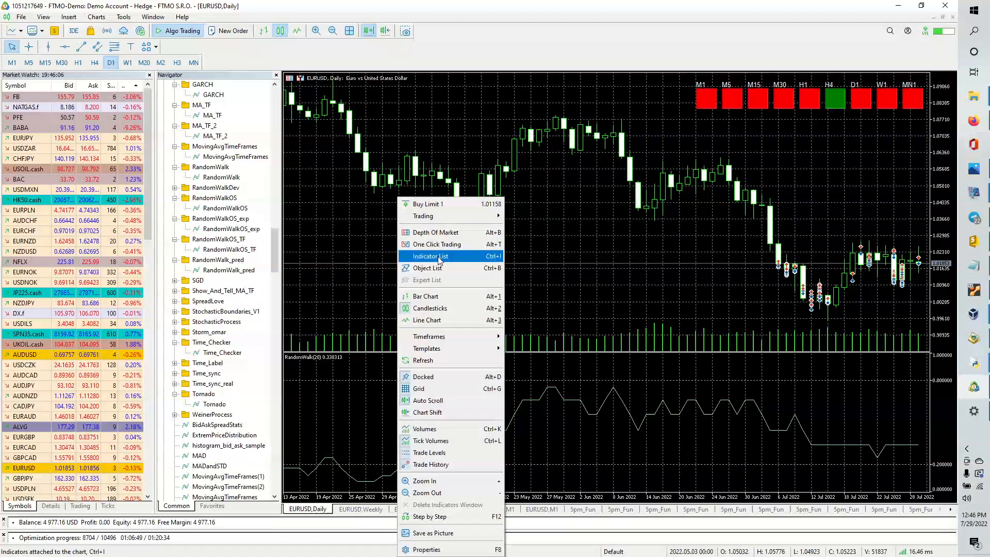
click(431, 255)
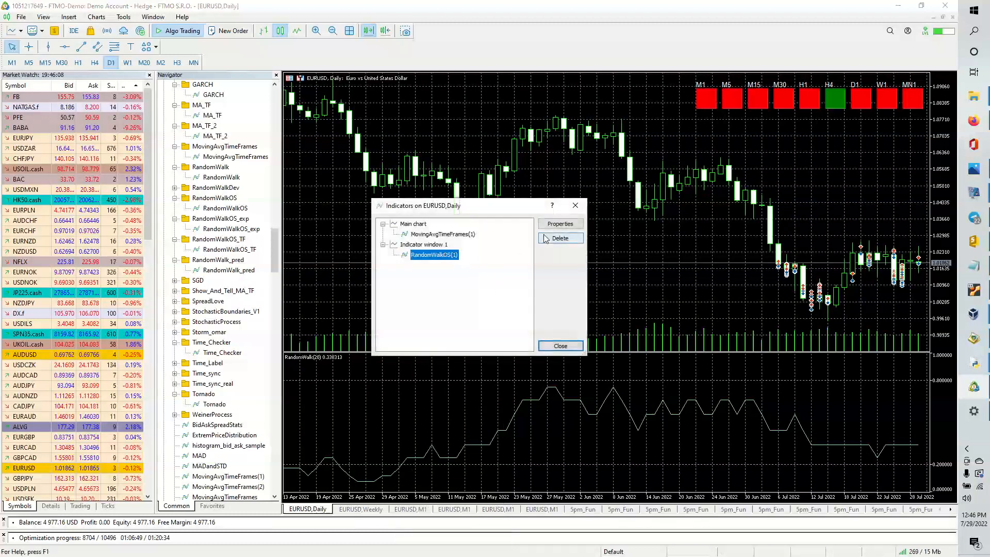
click(559, 239)
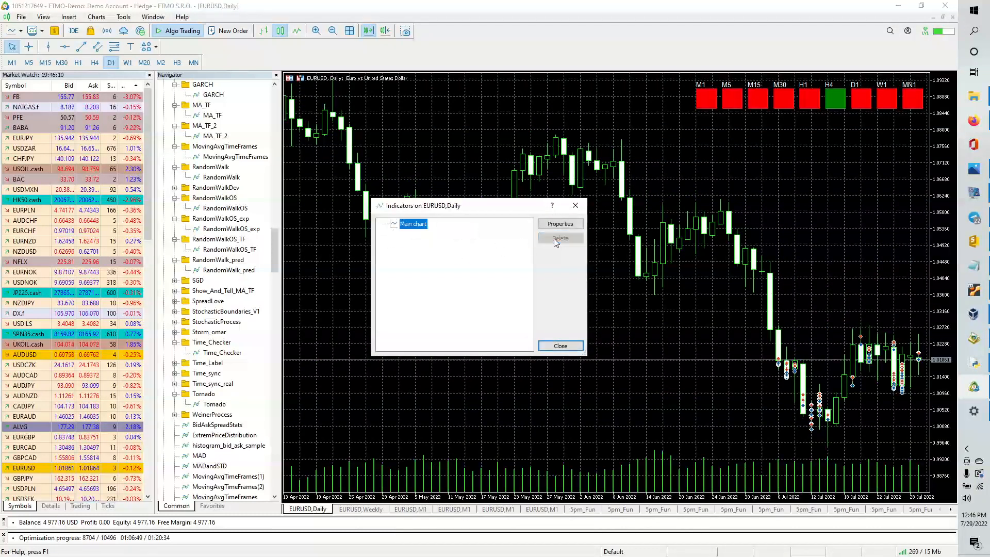
click(559, 346)
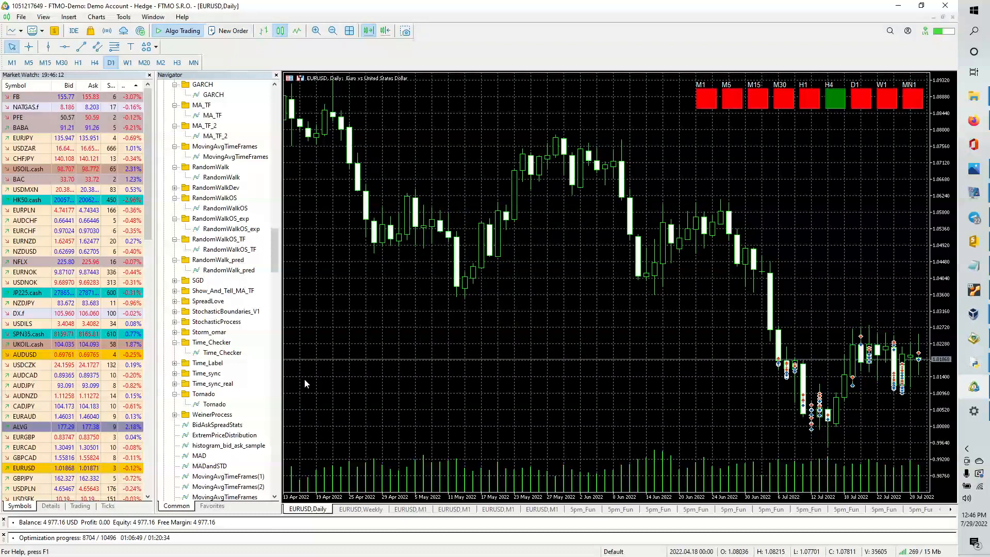
Attach MovingAvgTimeFrames(2) from the Navigator and review its input settings.
scroll(down, 3)
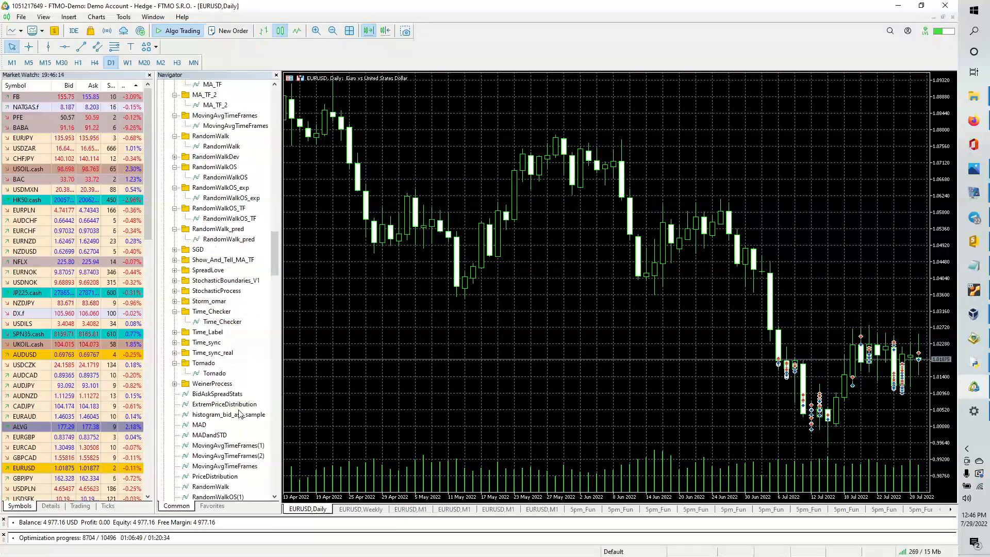
click(228, 455)
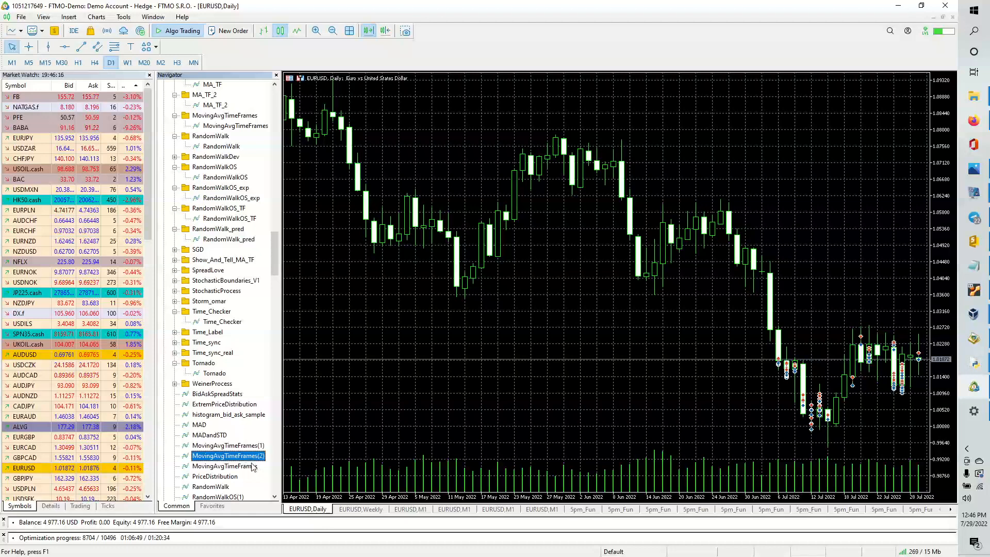
mouse_move(357, 391)
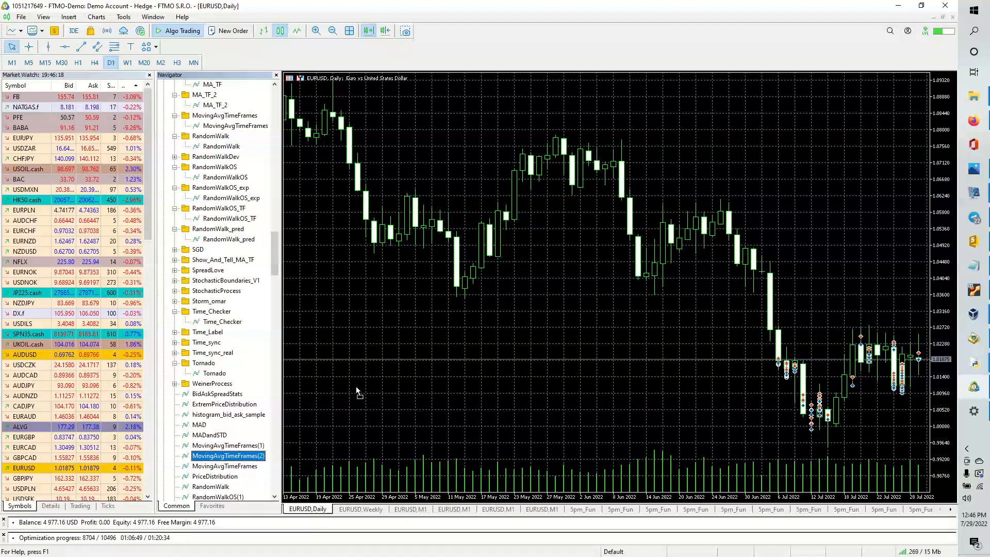
double_click(228, 455)
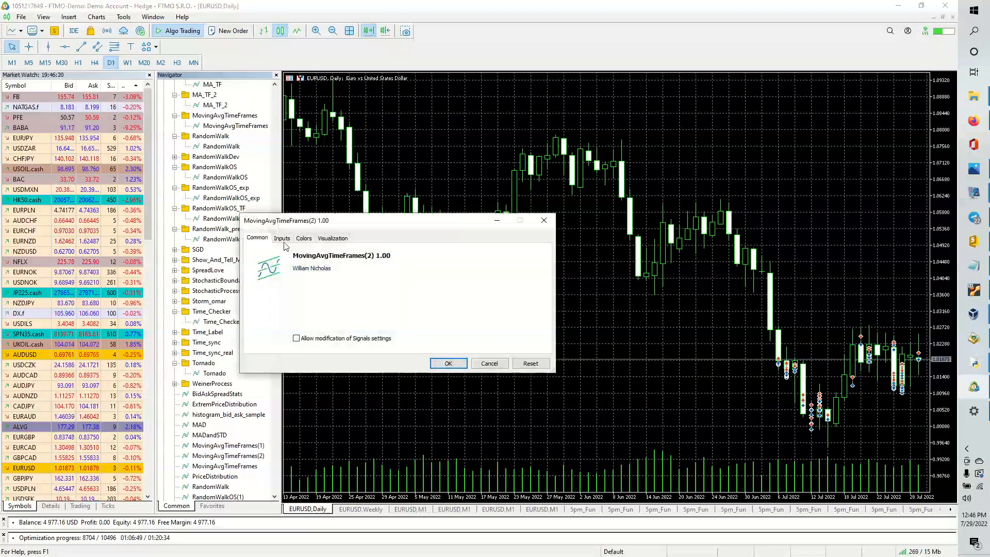
click(282, 238)
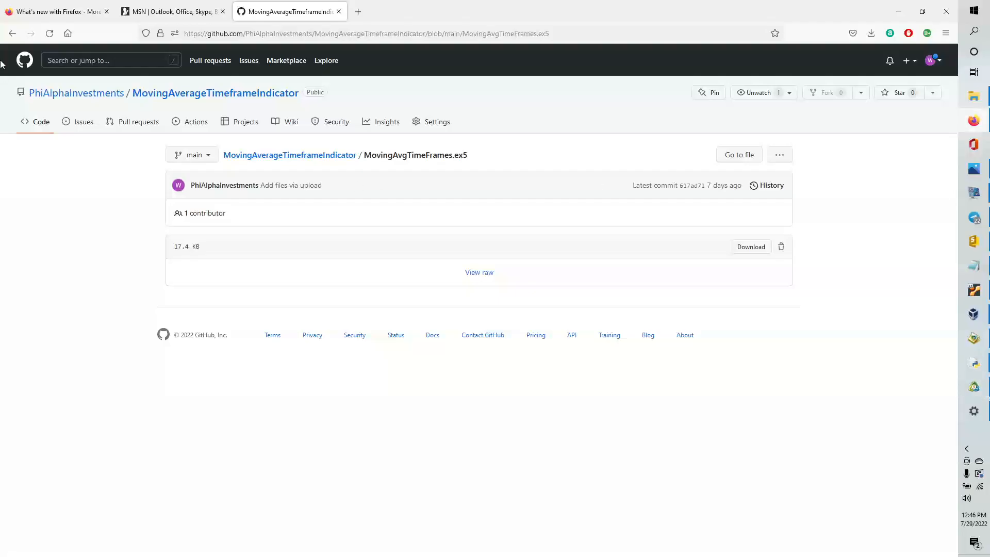
Reach the WeinerProcess repository via the profile and download RandomWalkOS.ex5.
click(12, 34)
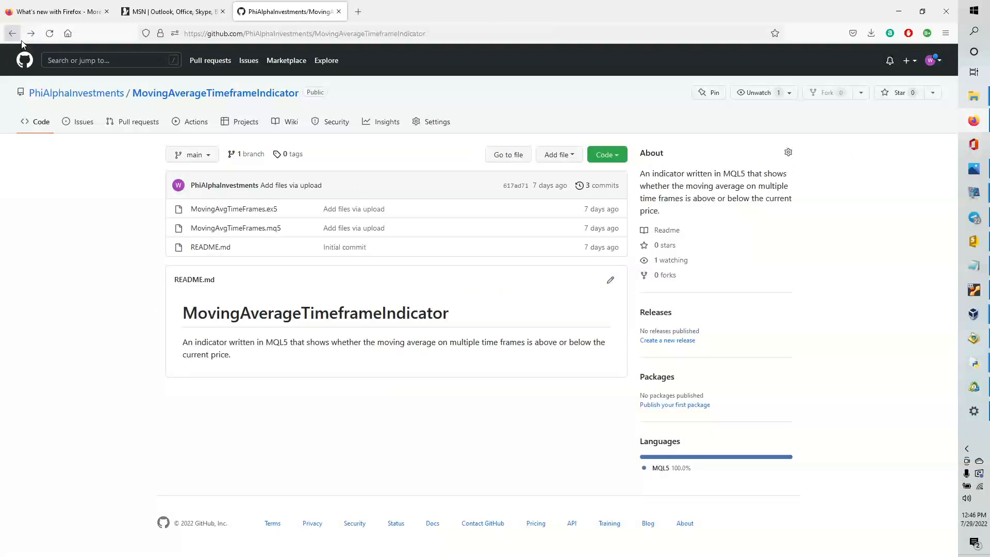
click(12, 34)
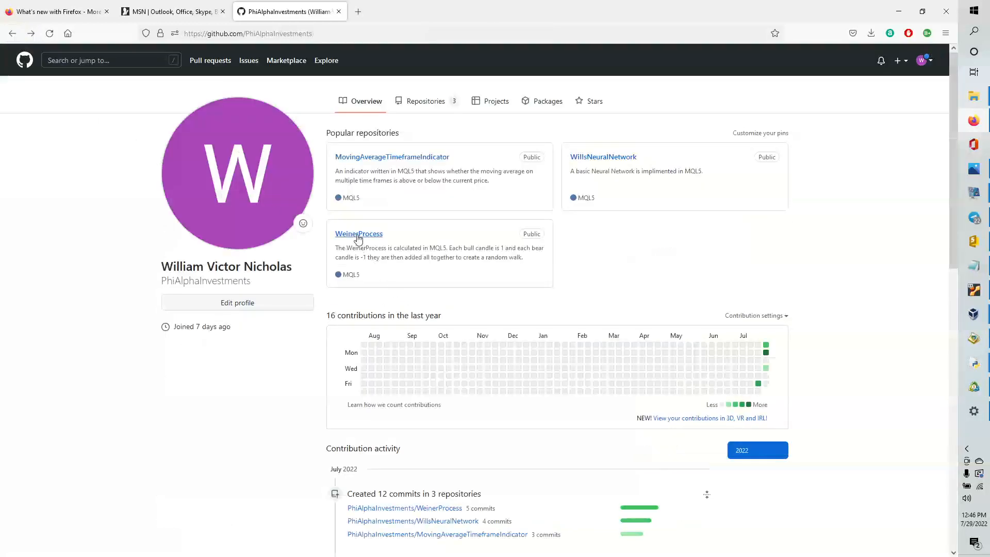
click(358, 234)
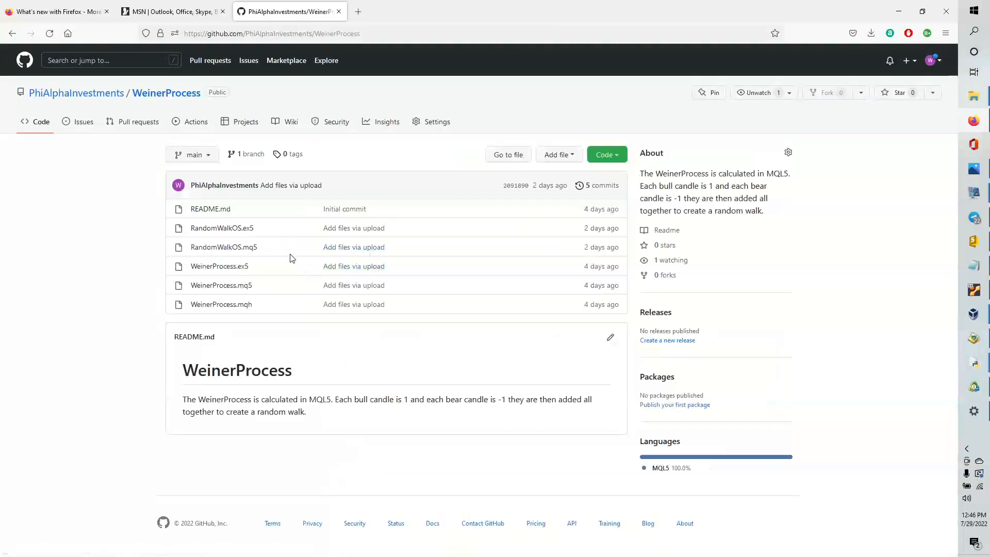
mouse_move(222, 228)
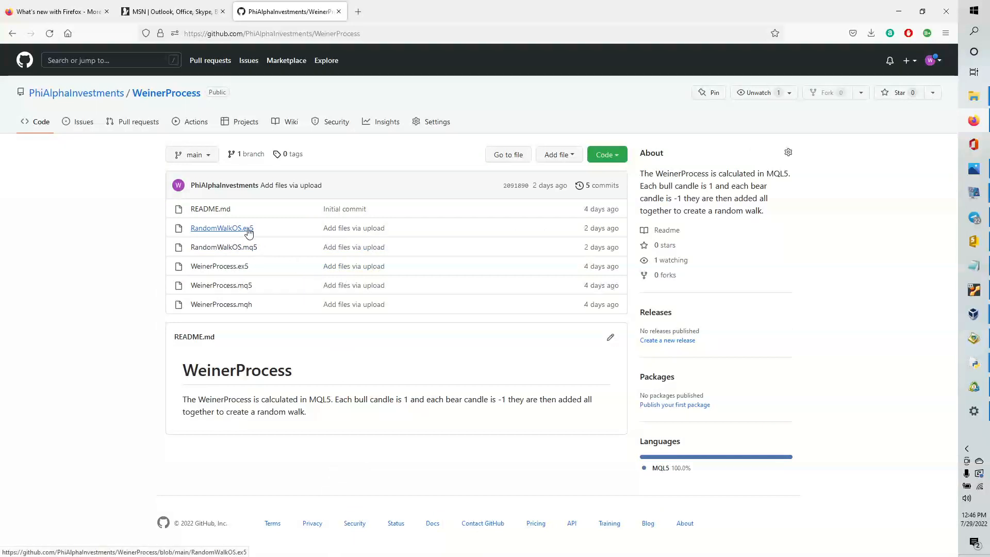
click(221, 228)
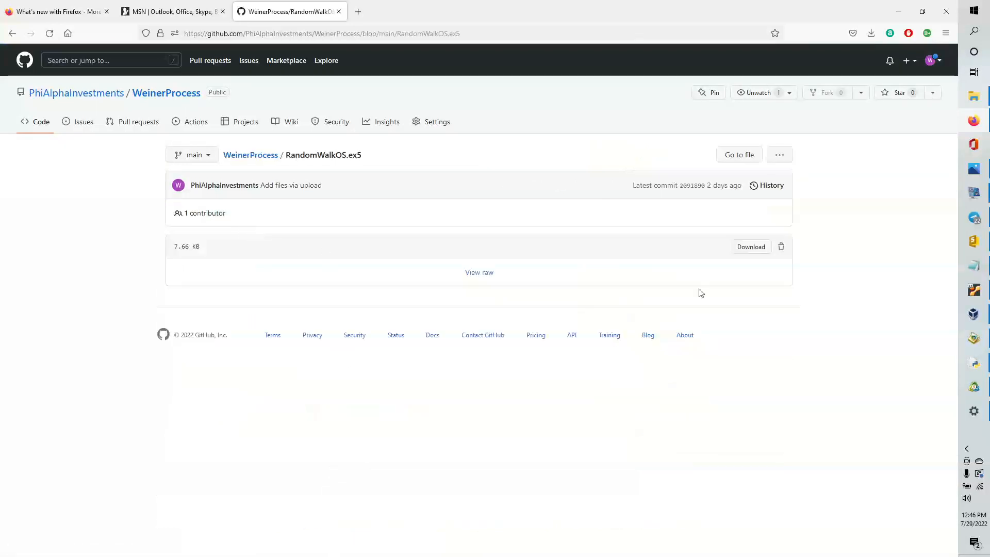
click(871, 34)
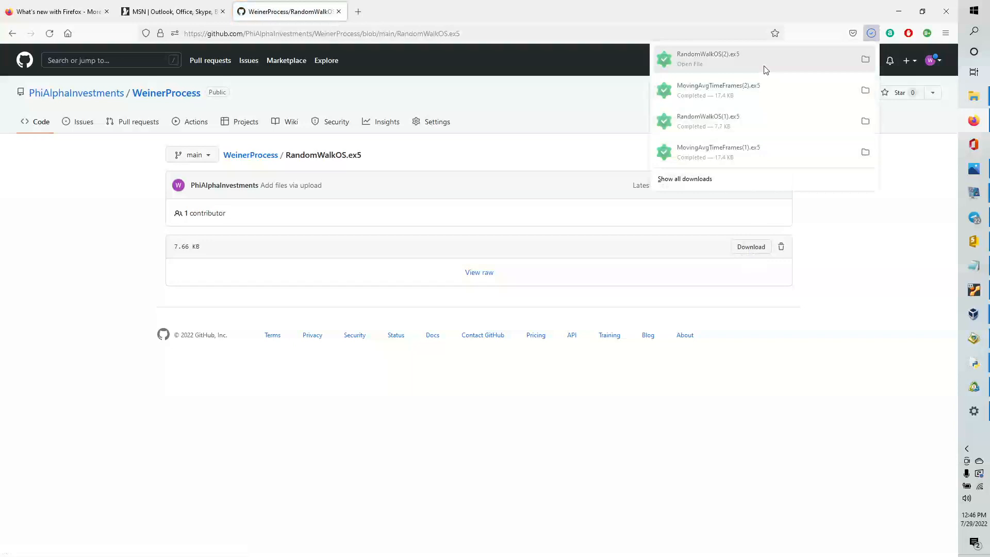
mouse_move(778, 65)
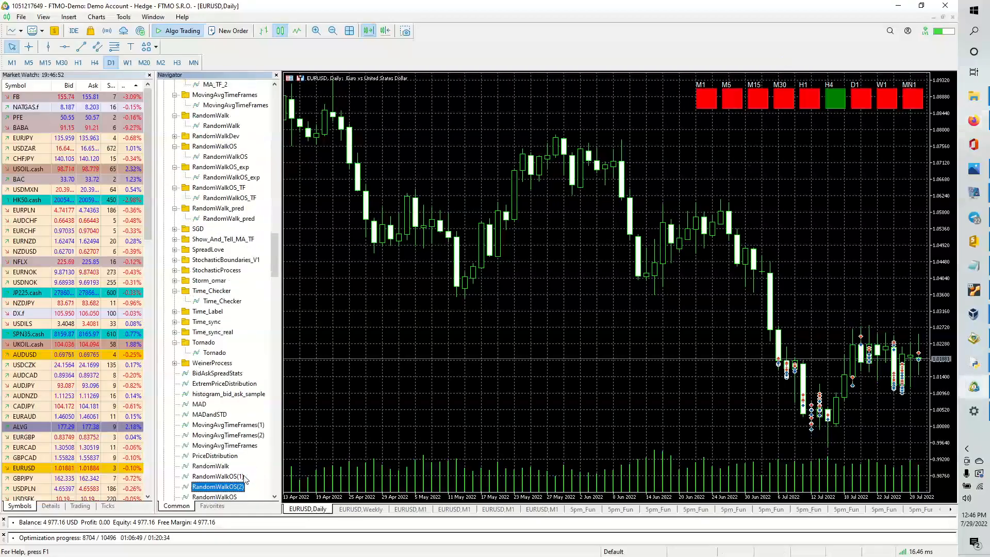
mouse_move(430, 392)
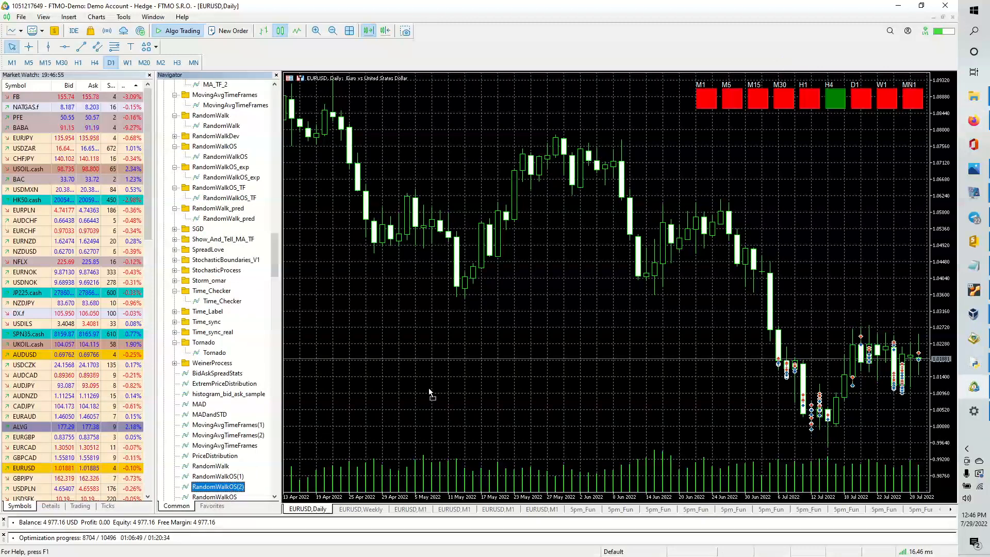
Attach RandomWalkOS(2) with Walk 20 and Shift 0 to the chart.
double_click(217, 487)
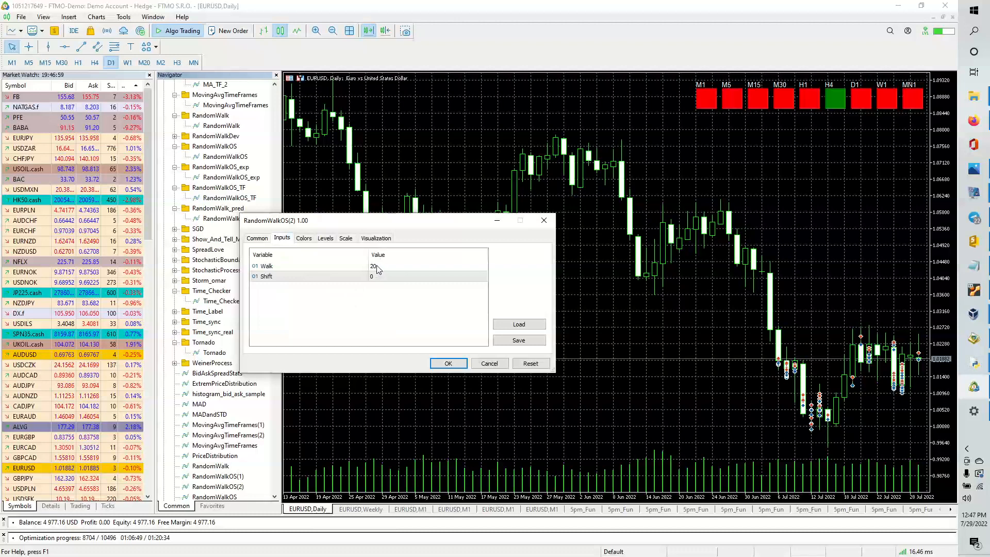
mouse_move(409, 326)
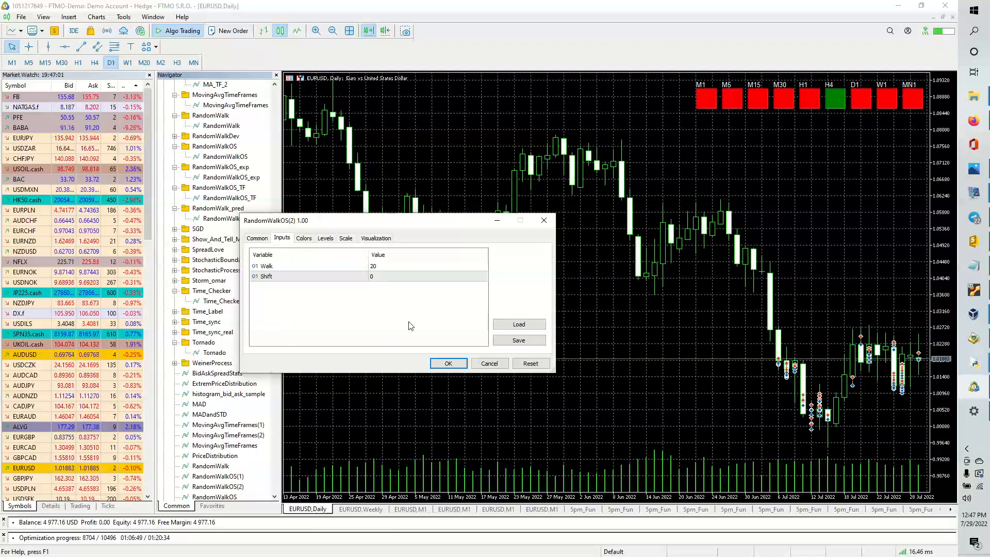
click(447, 363)
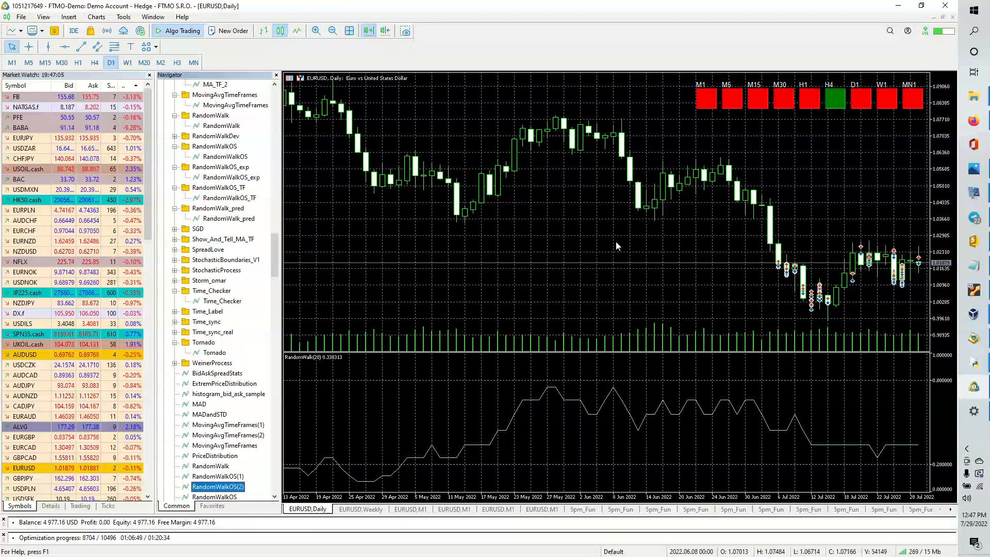
mouse_move(768, 230)
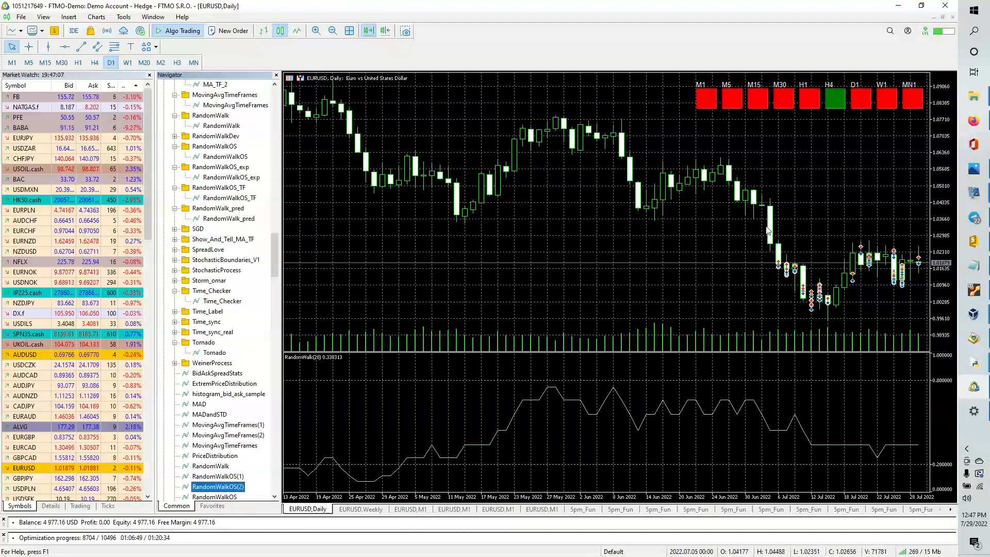
mouse_move(404, 254)
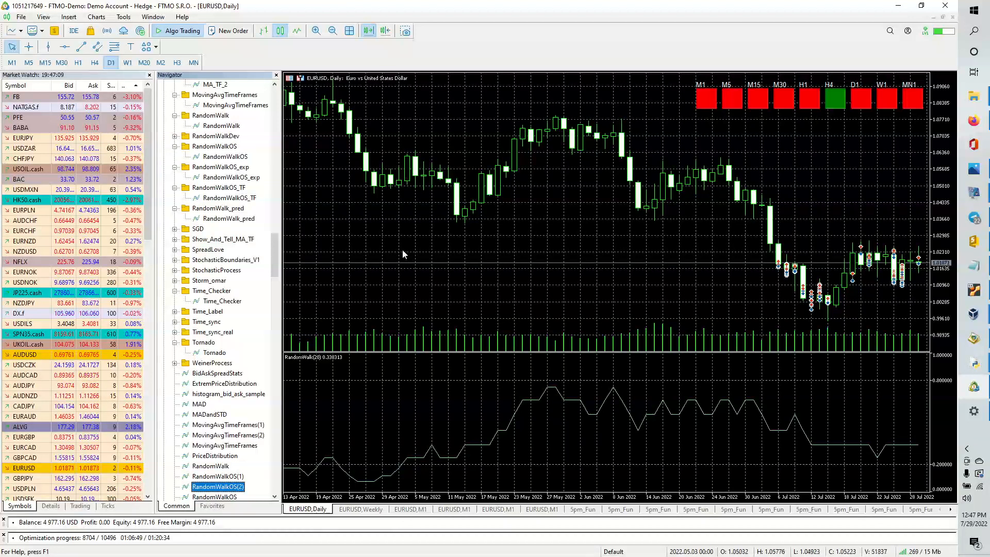
mouse_move(409, 342)
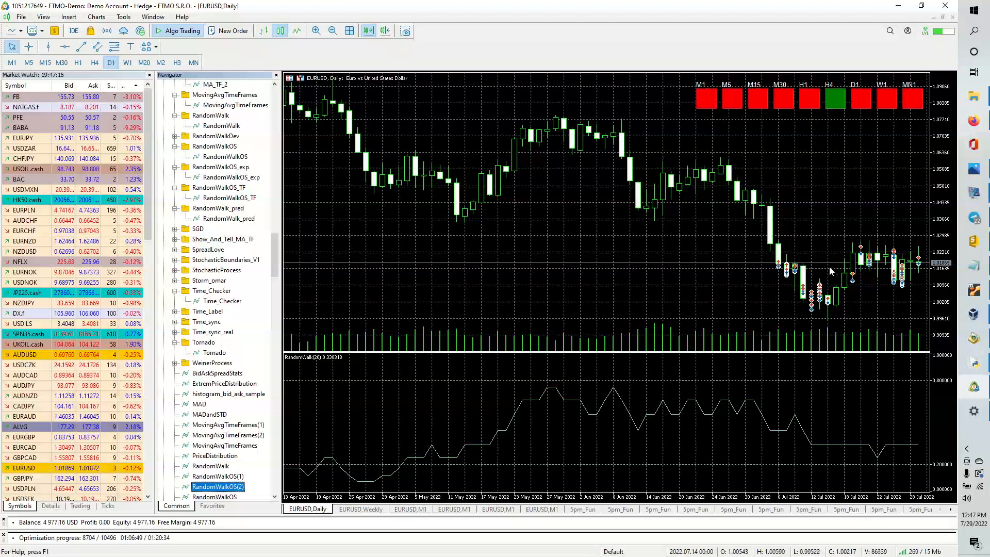
mouse_move(901, 238)
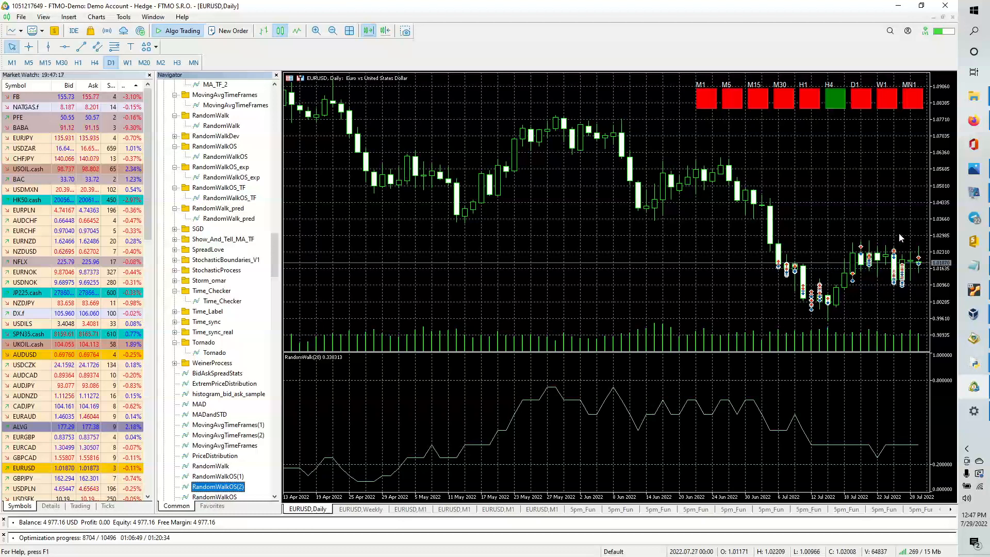